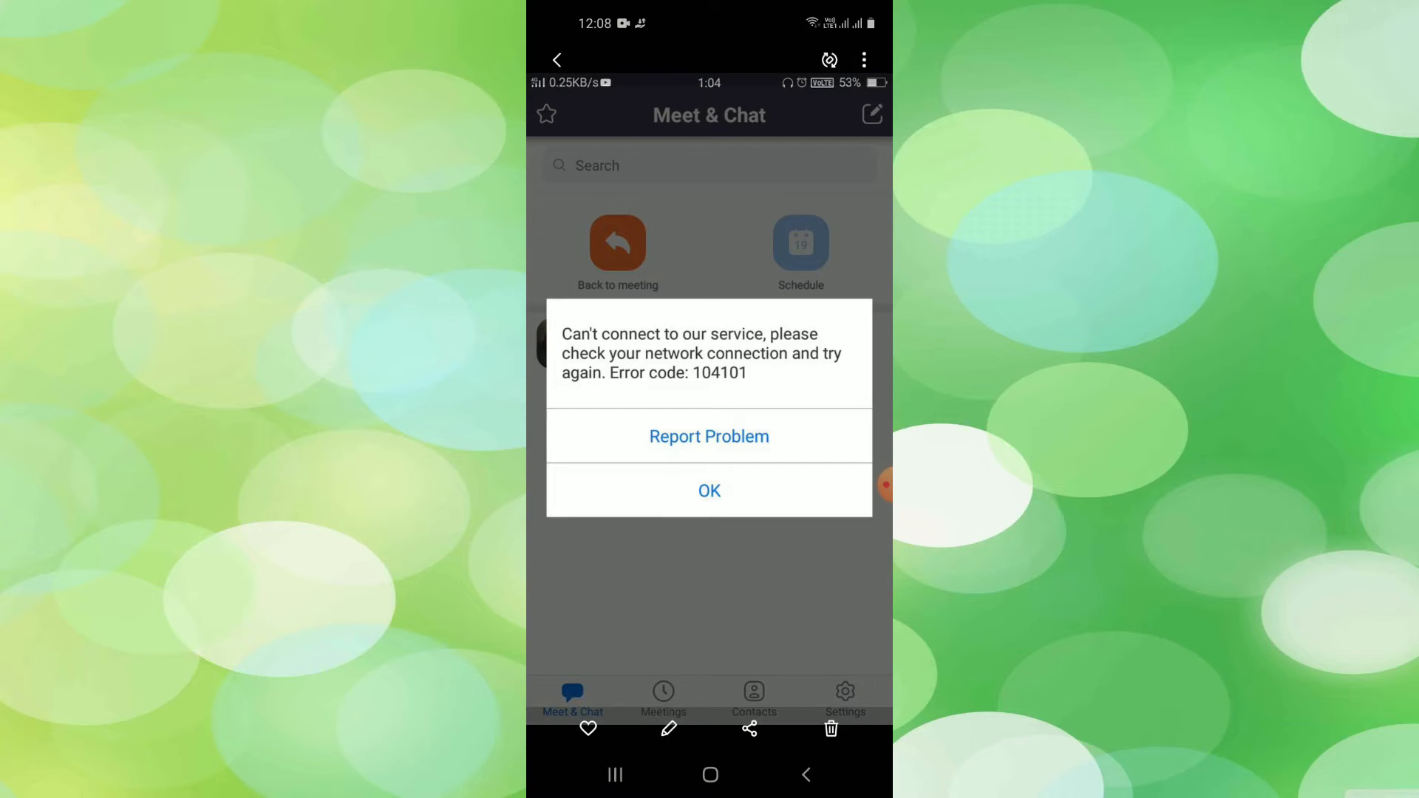
Step: Dismiss the 'Can't connect to our service' error 104101 dialog with OK
left_click(708, 490)
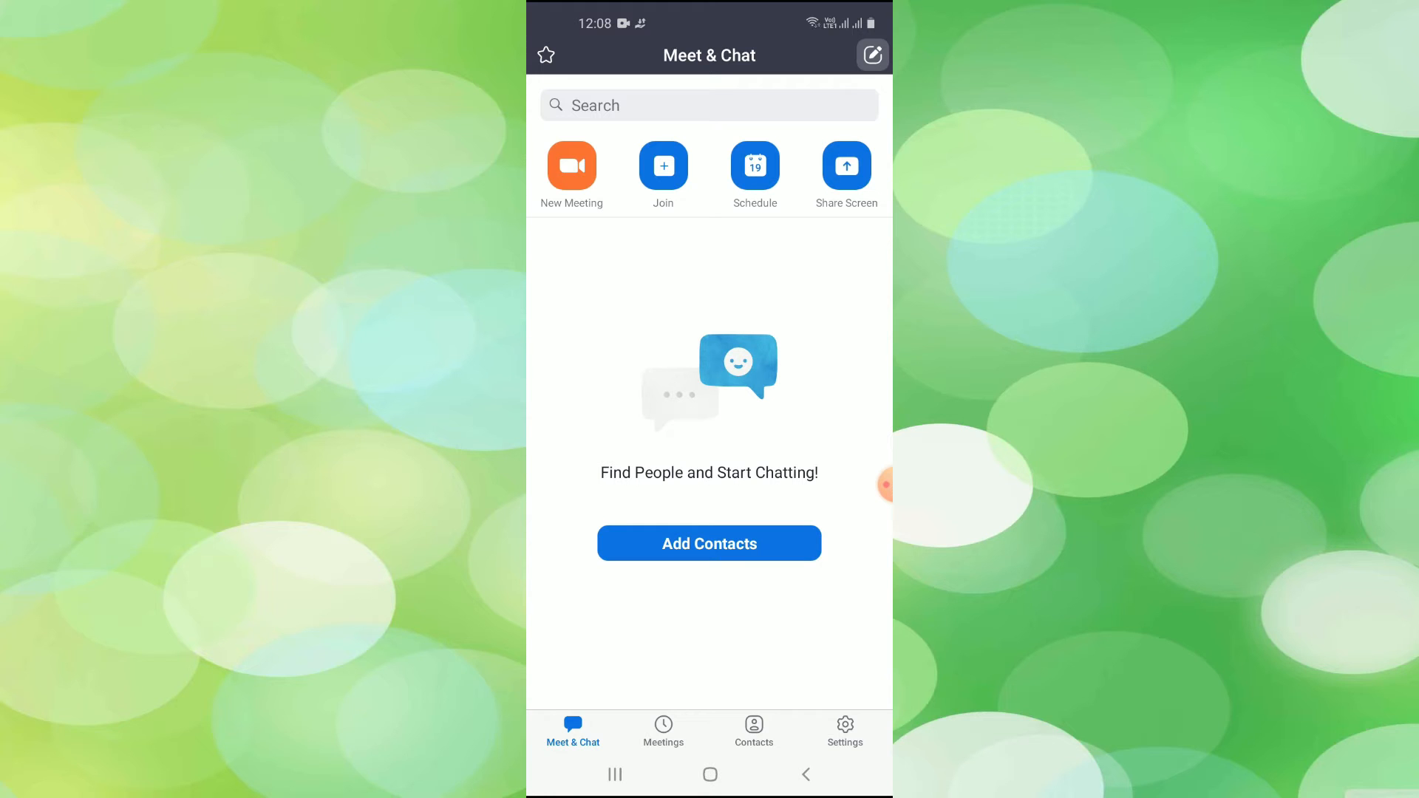
Step: Go to Settings, About, and start Report Problem with Others as the product
left_click(844, 732)
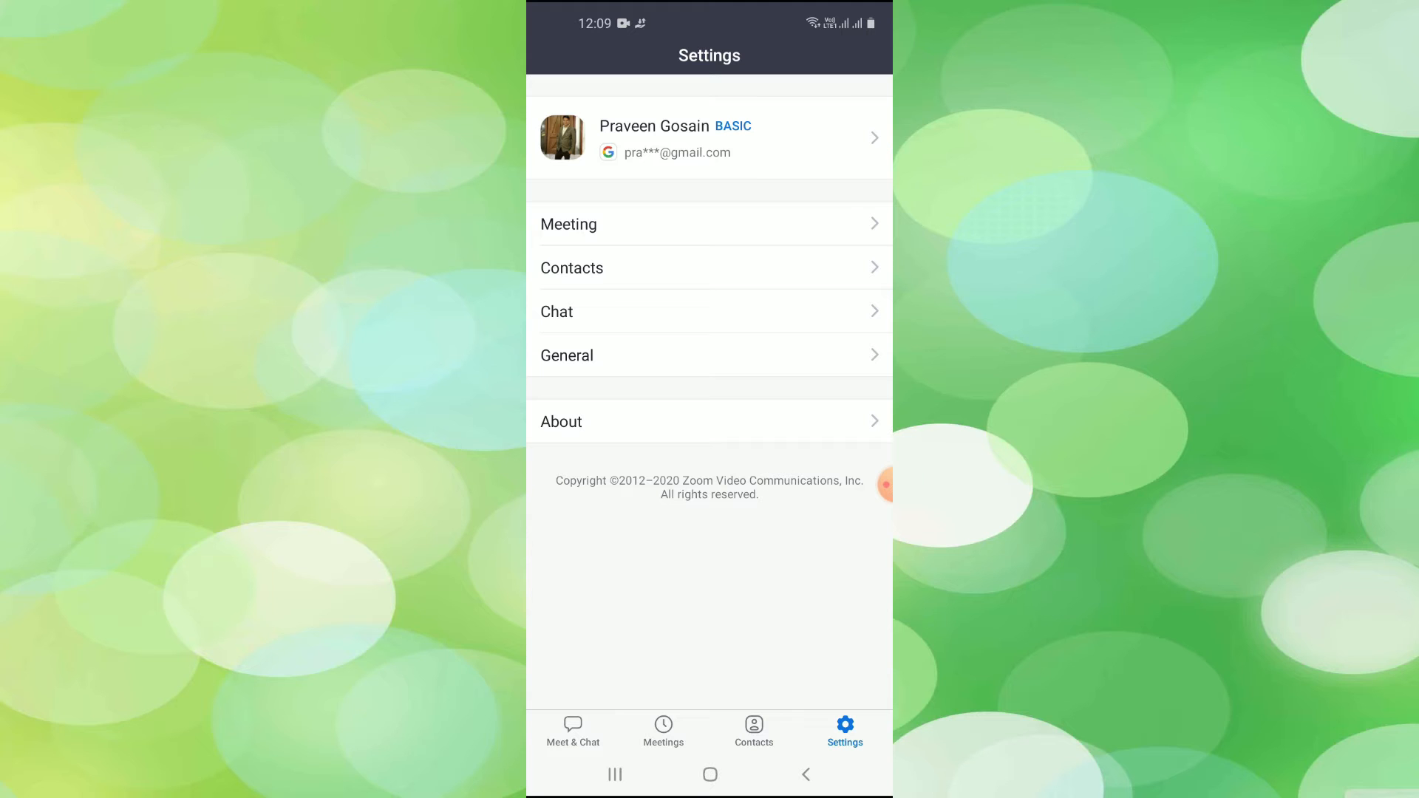
left_click(708, 422)
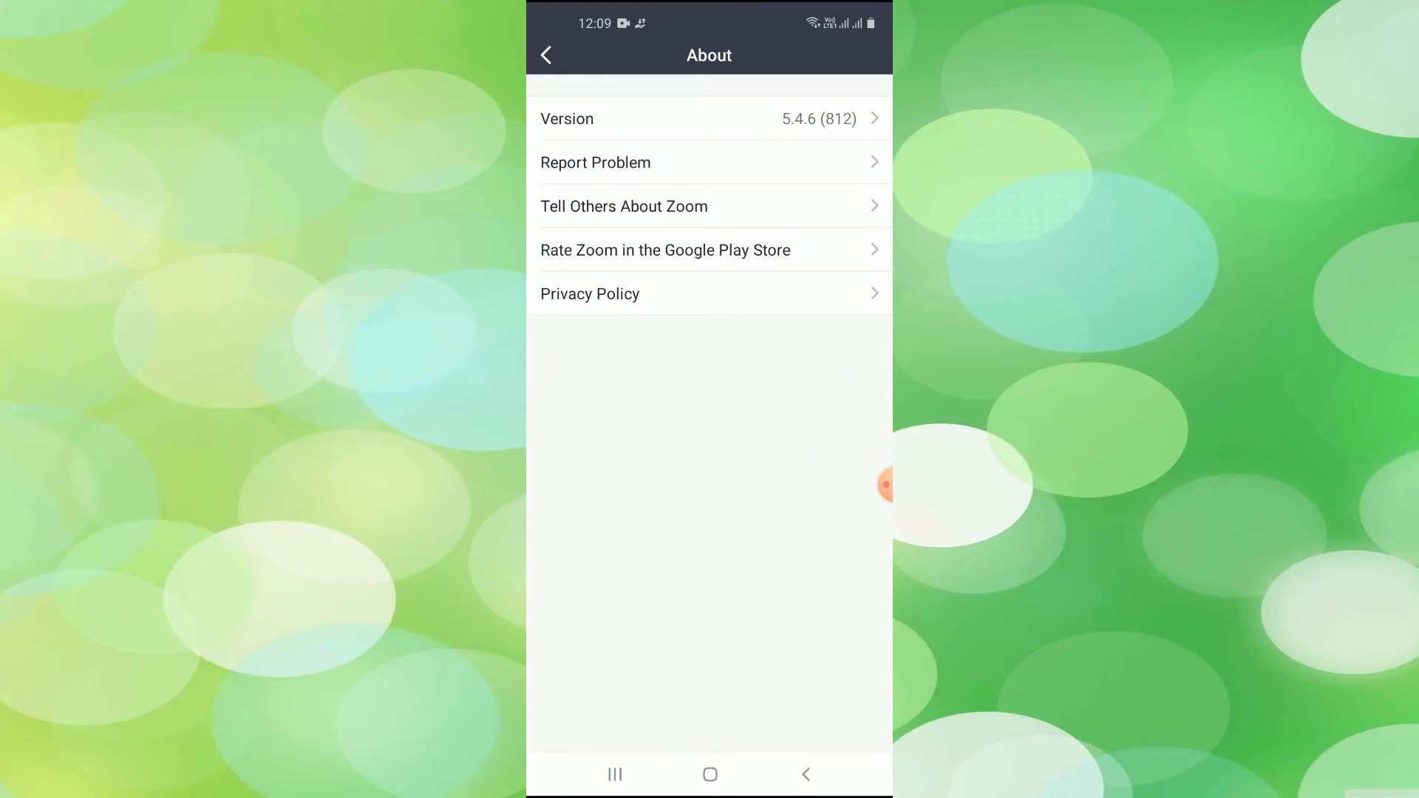
left_click(596, 163)
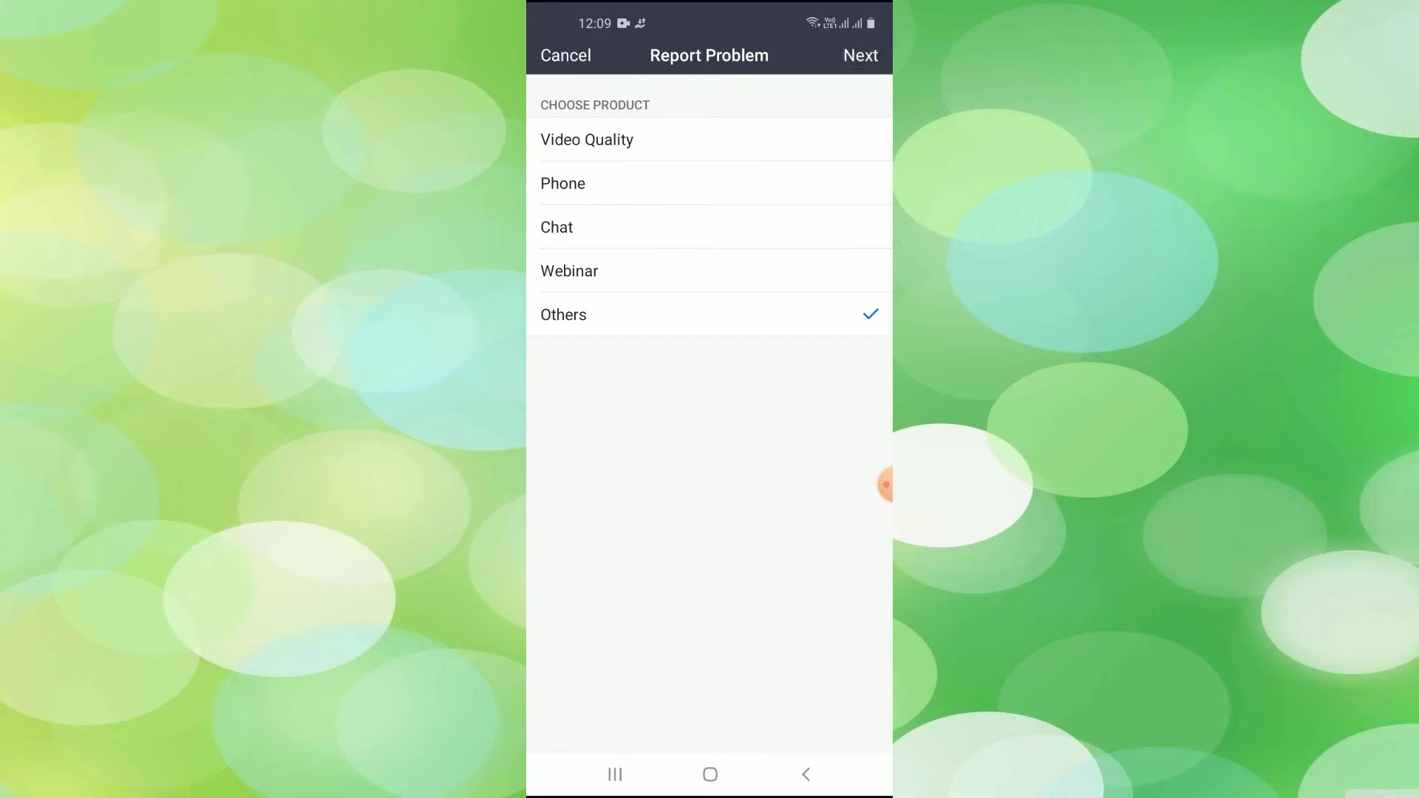
Step: Continue with Others, describe 'i am getting error 104101', and send the report
left_click(860, 55)
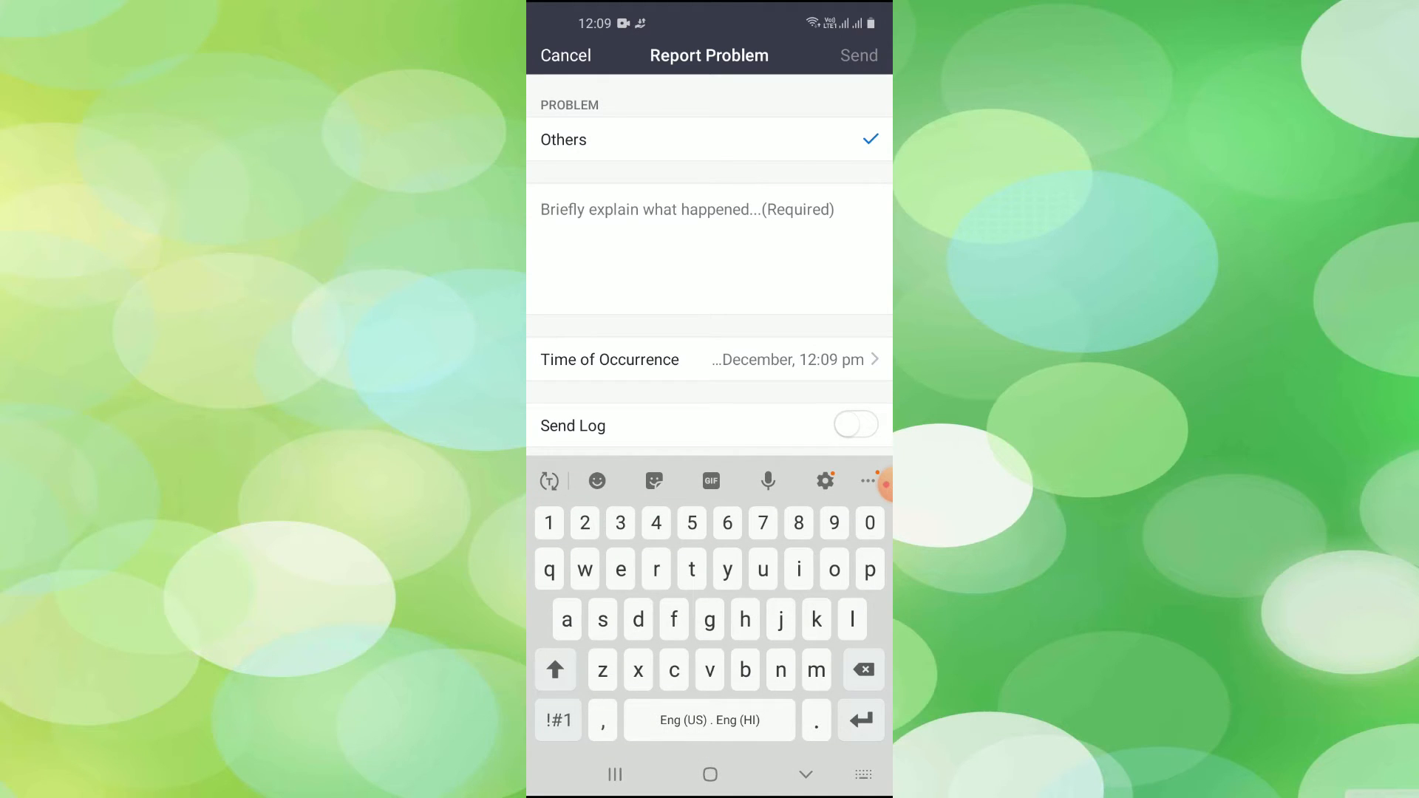
type("i am getting error")
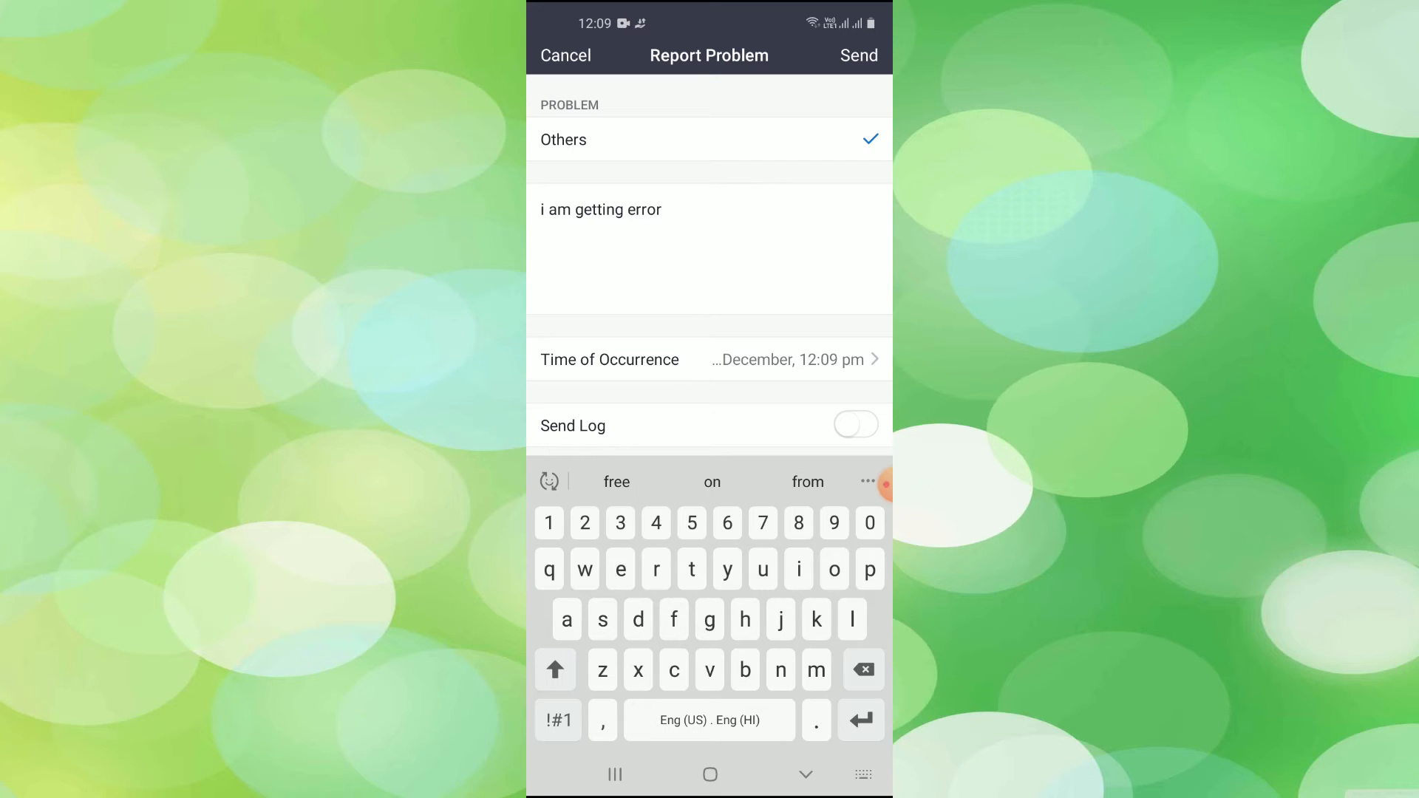
type("104")
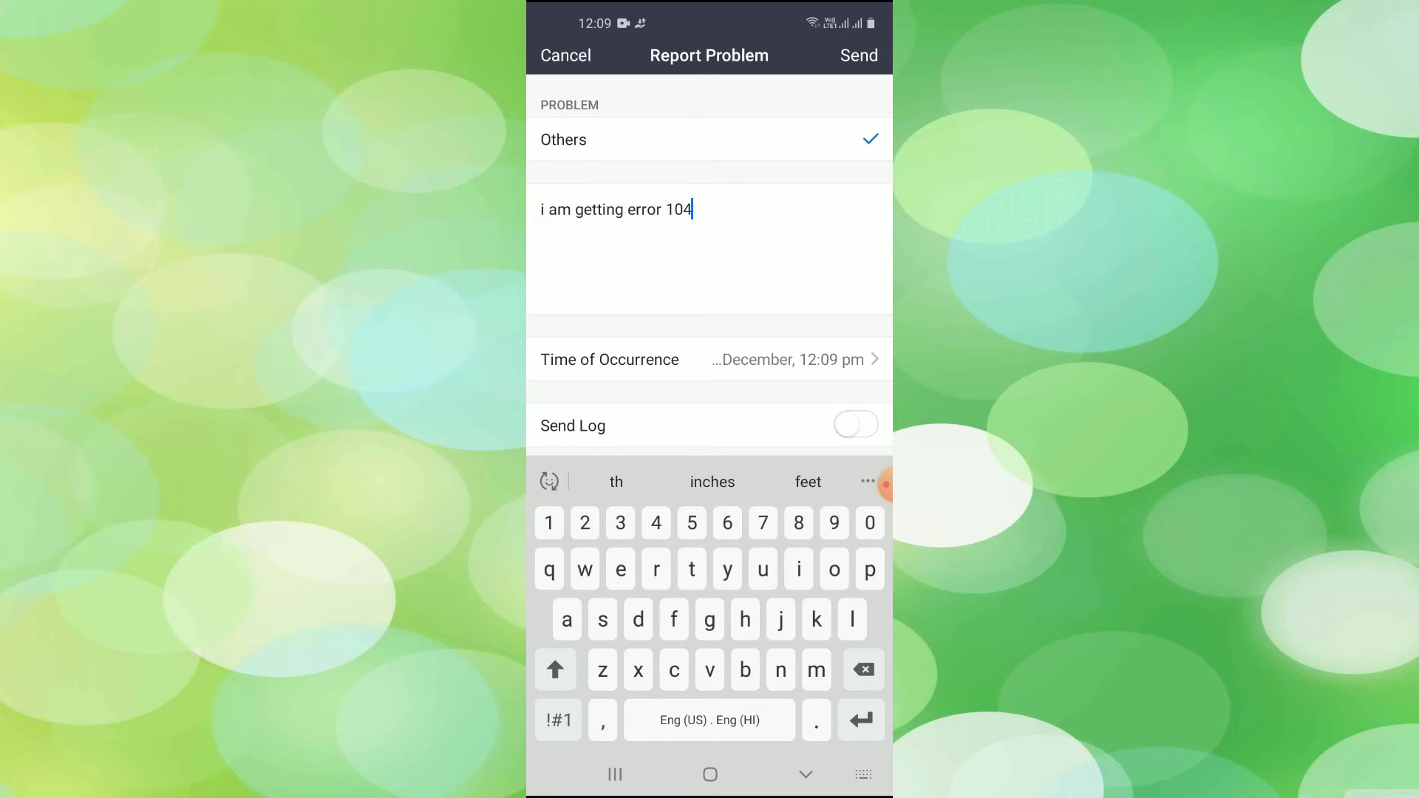
type("101")
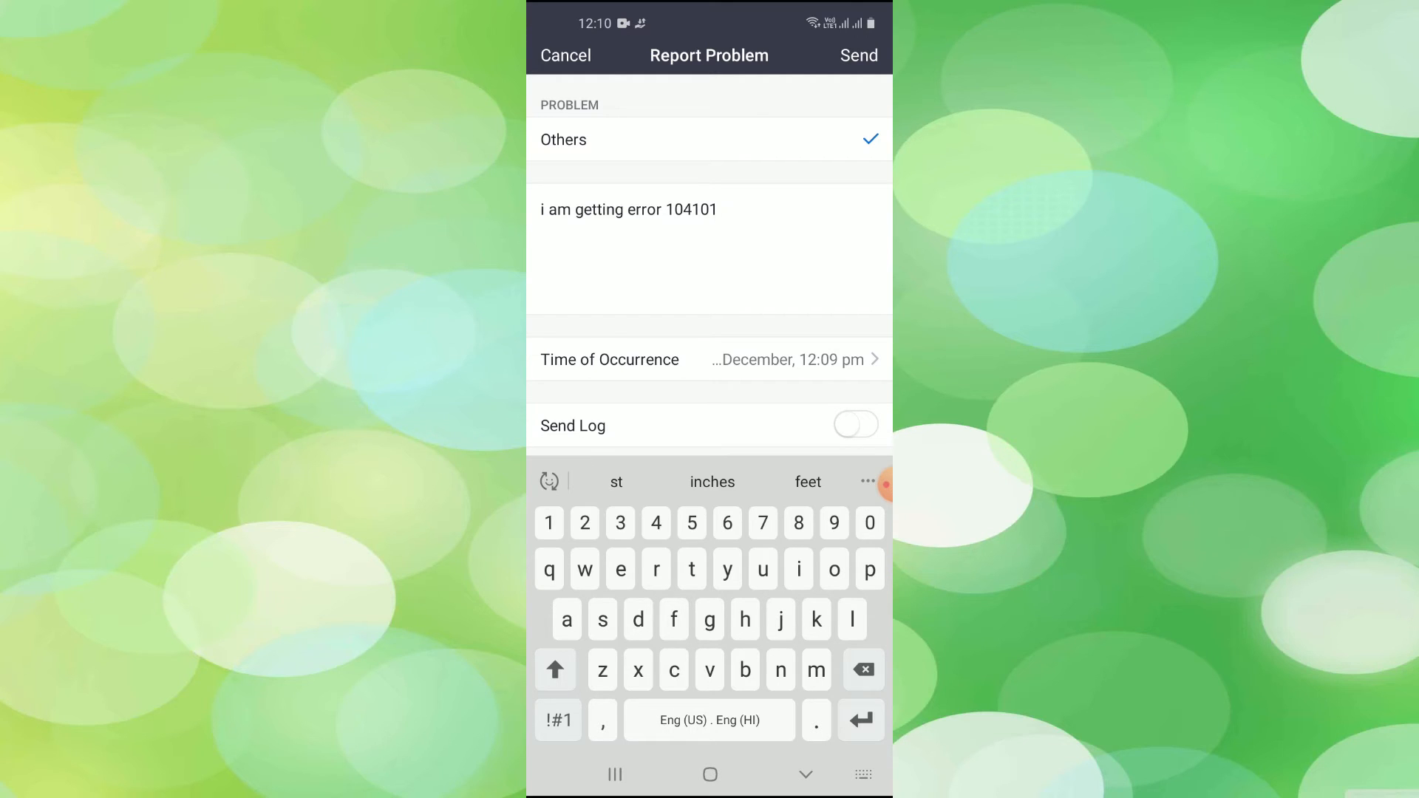
left_click(858, 55)
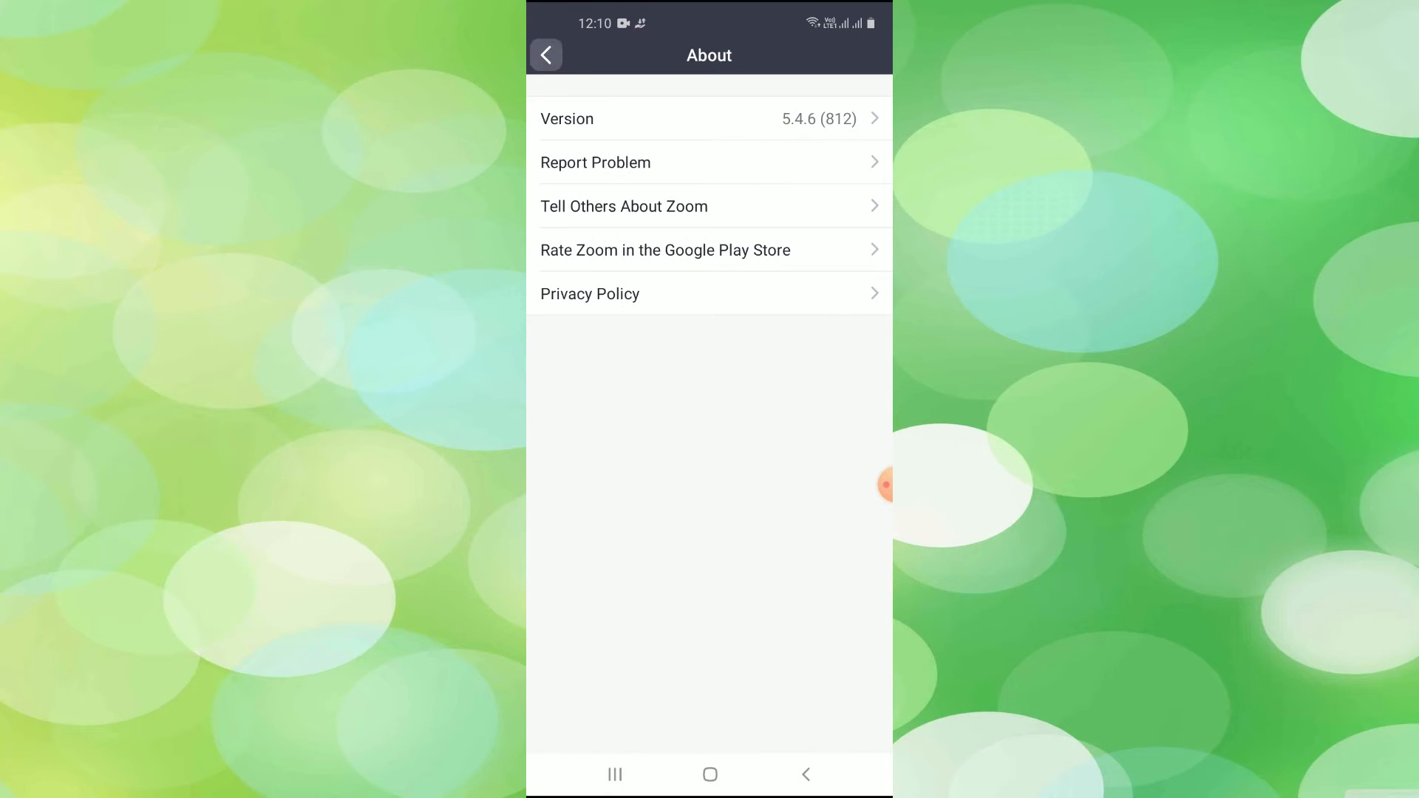
Step: Back out of About to Settings and return to the Meet & Chat home screen
left_click(547, 54)
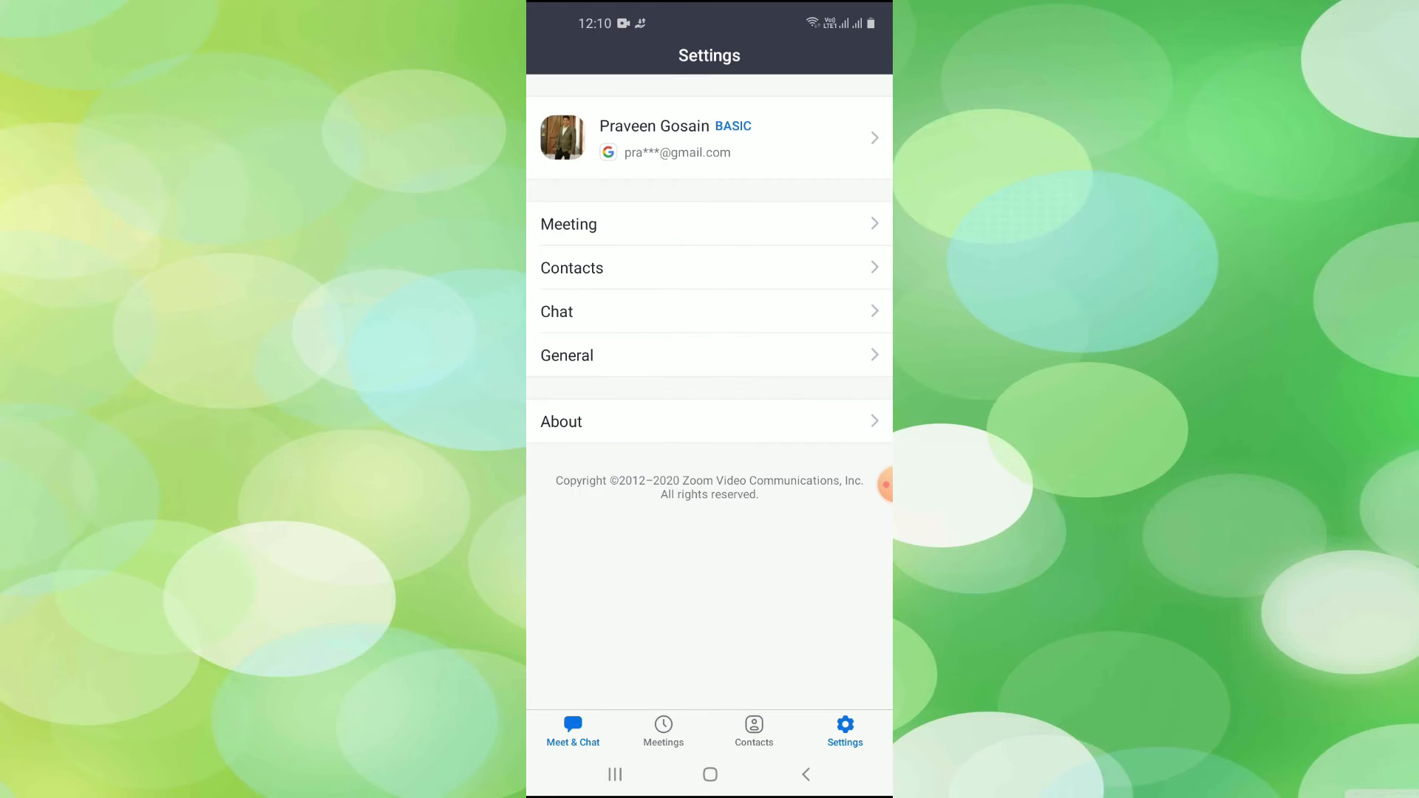
left_click(572, 732)
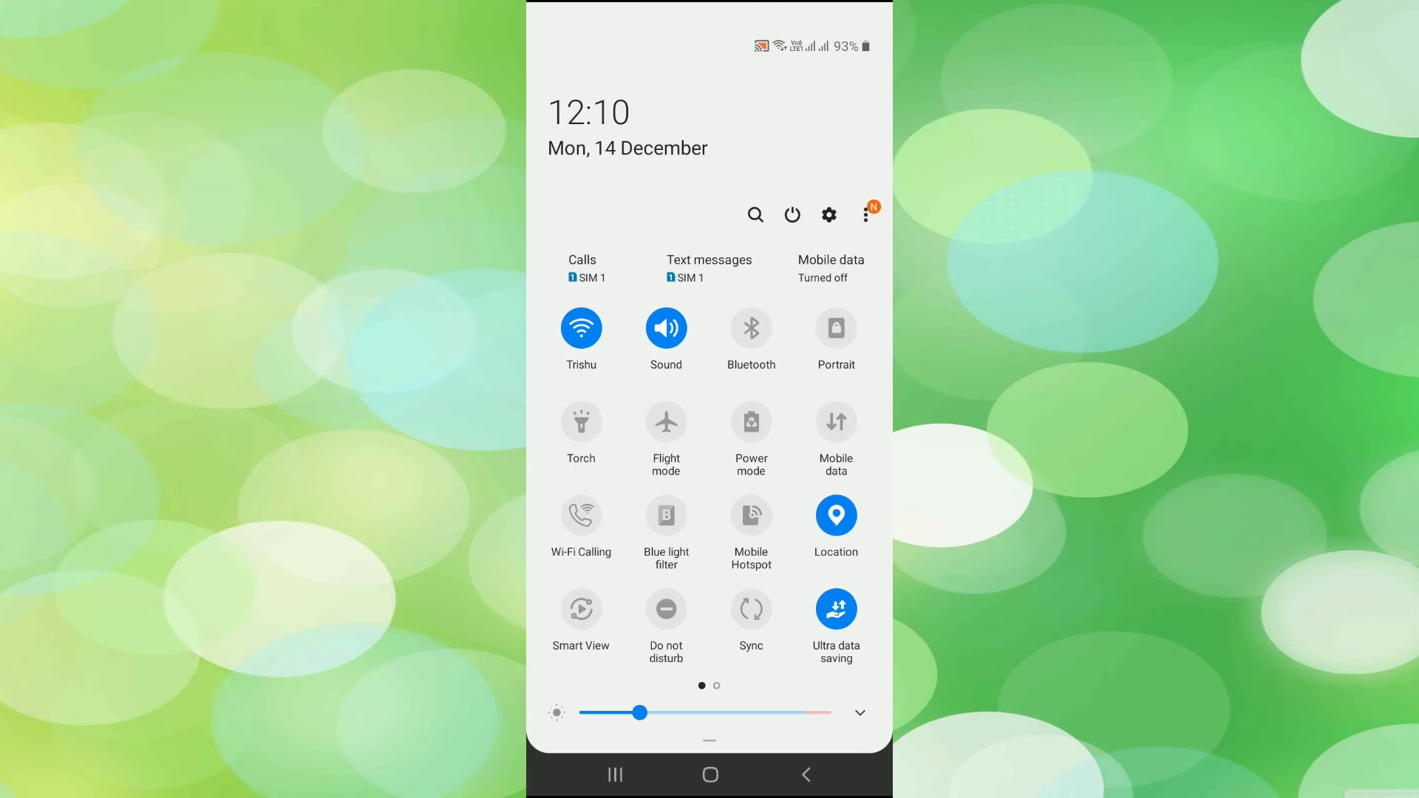
Step: Toggle flight mode on, re-enable Wi-Fi, flight mode off, then launch Google Play Store
scroll("left", 3)
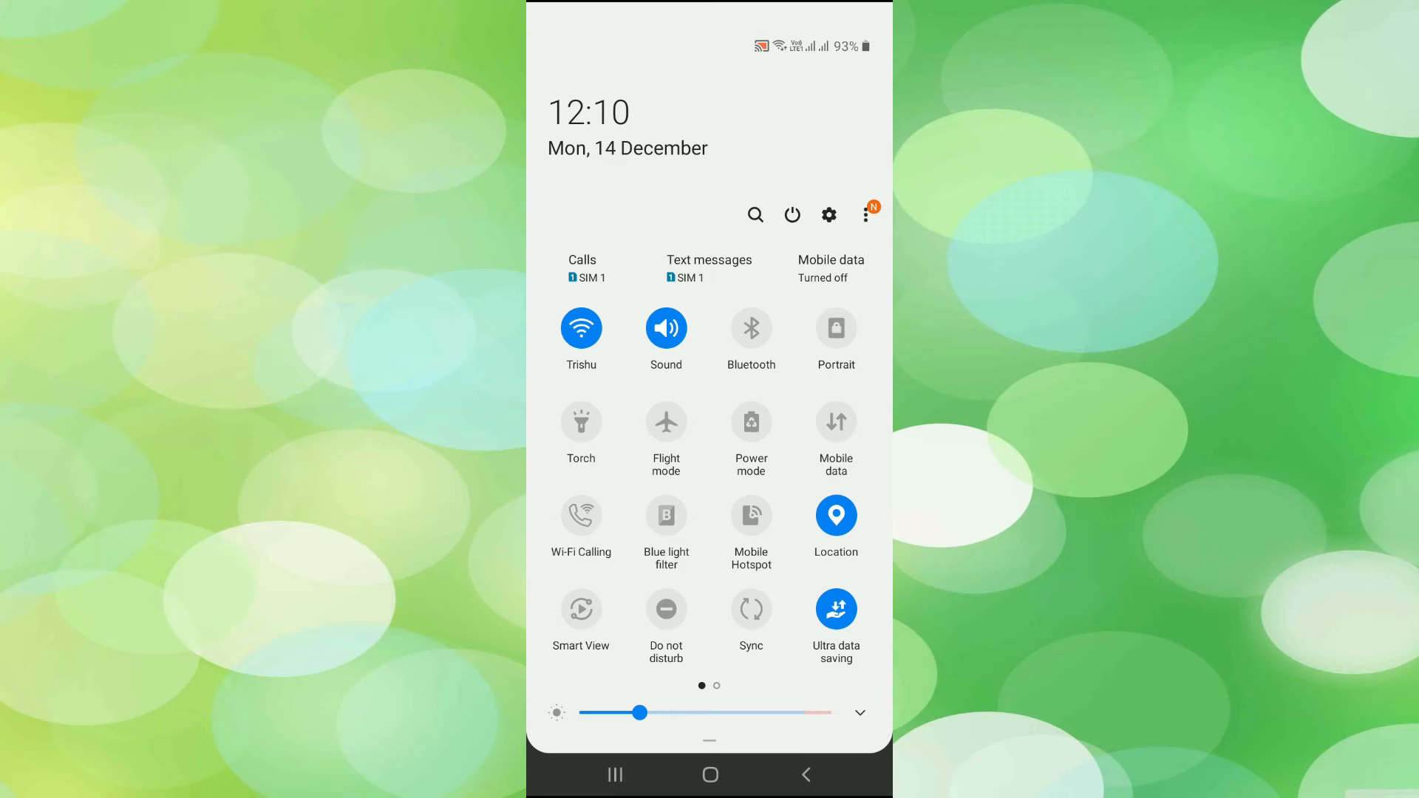
left_click(666, 421)
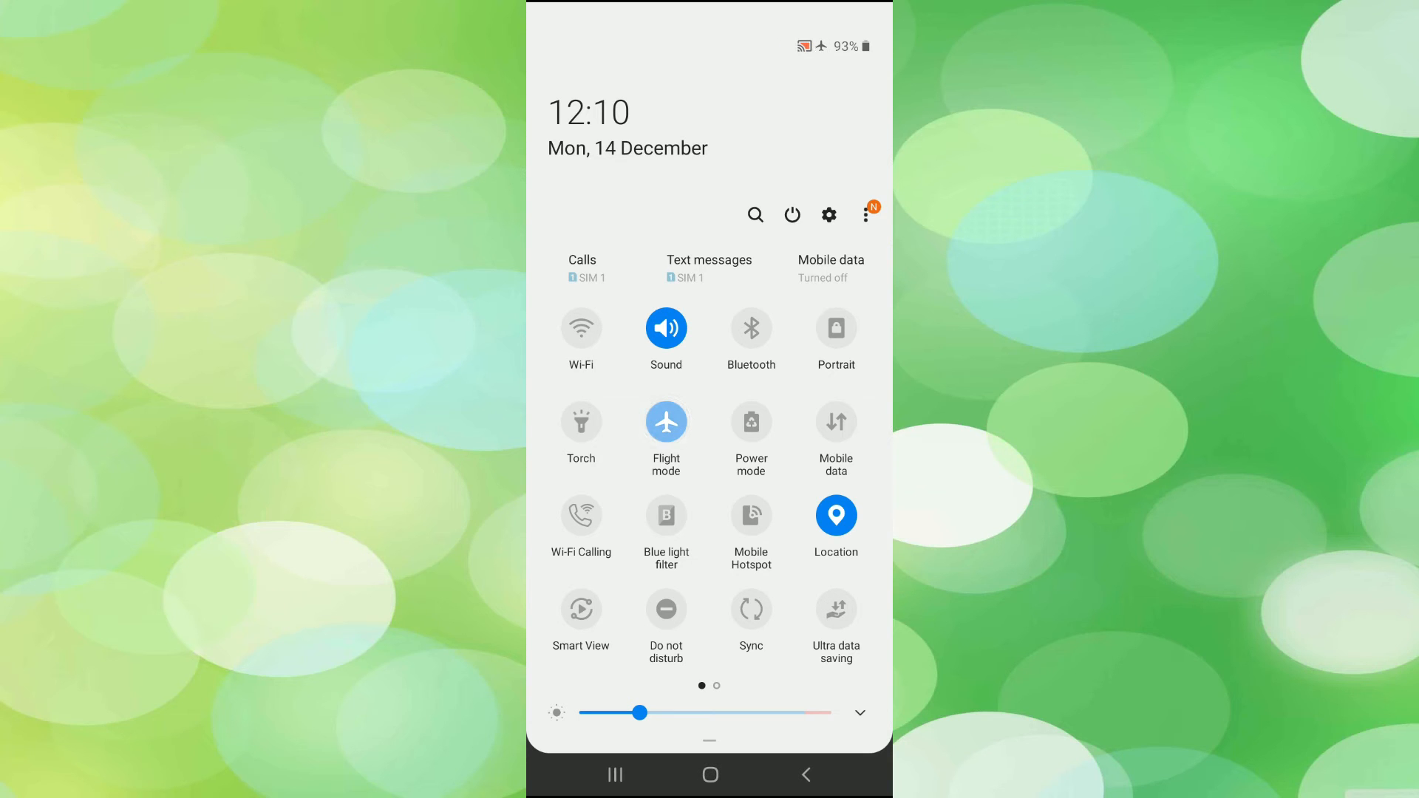
left_click(834, 608)
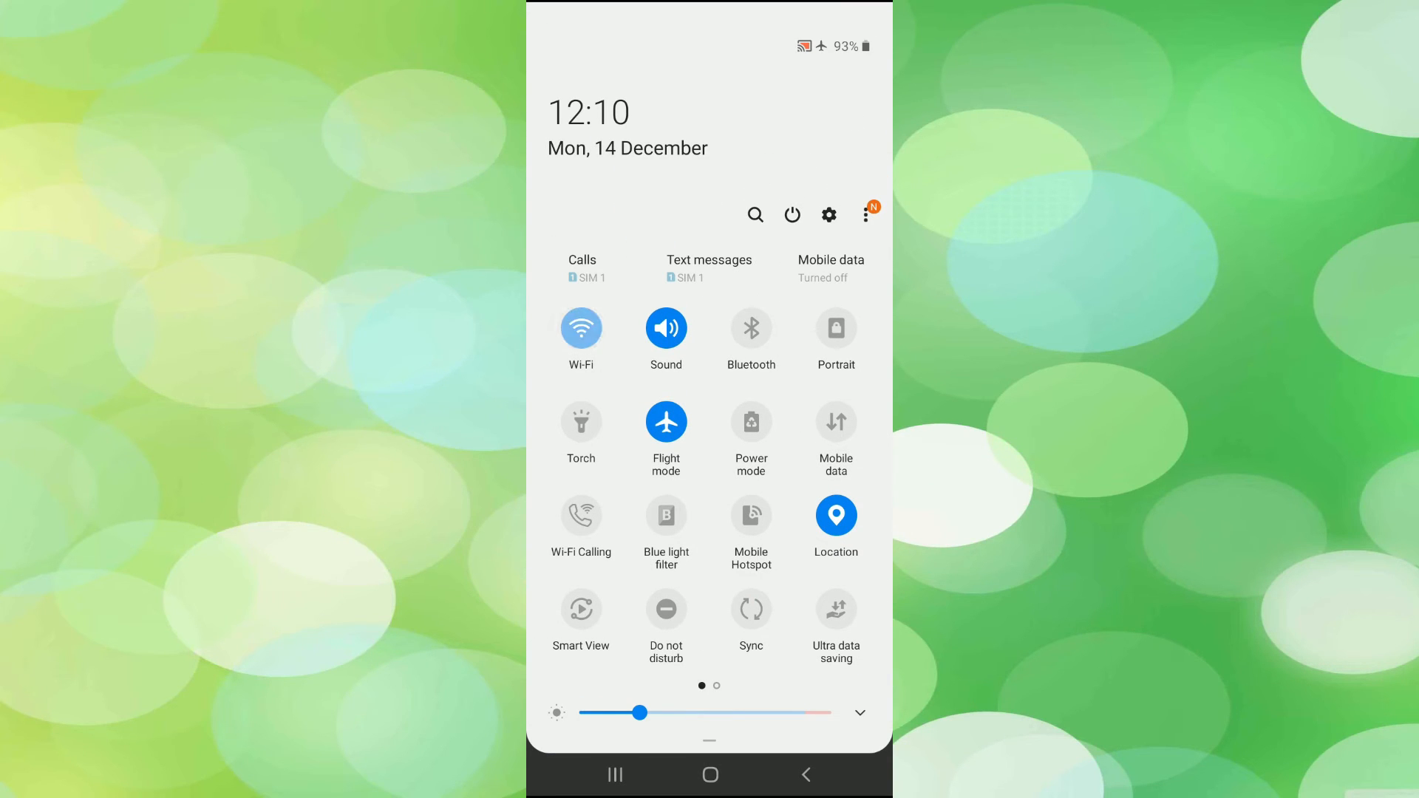
left_click(834, 609)
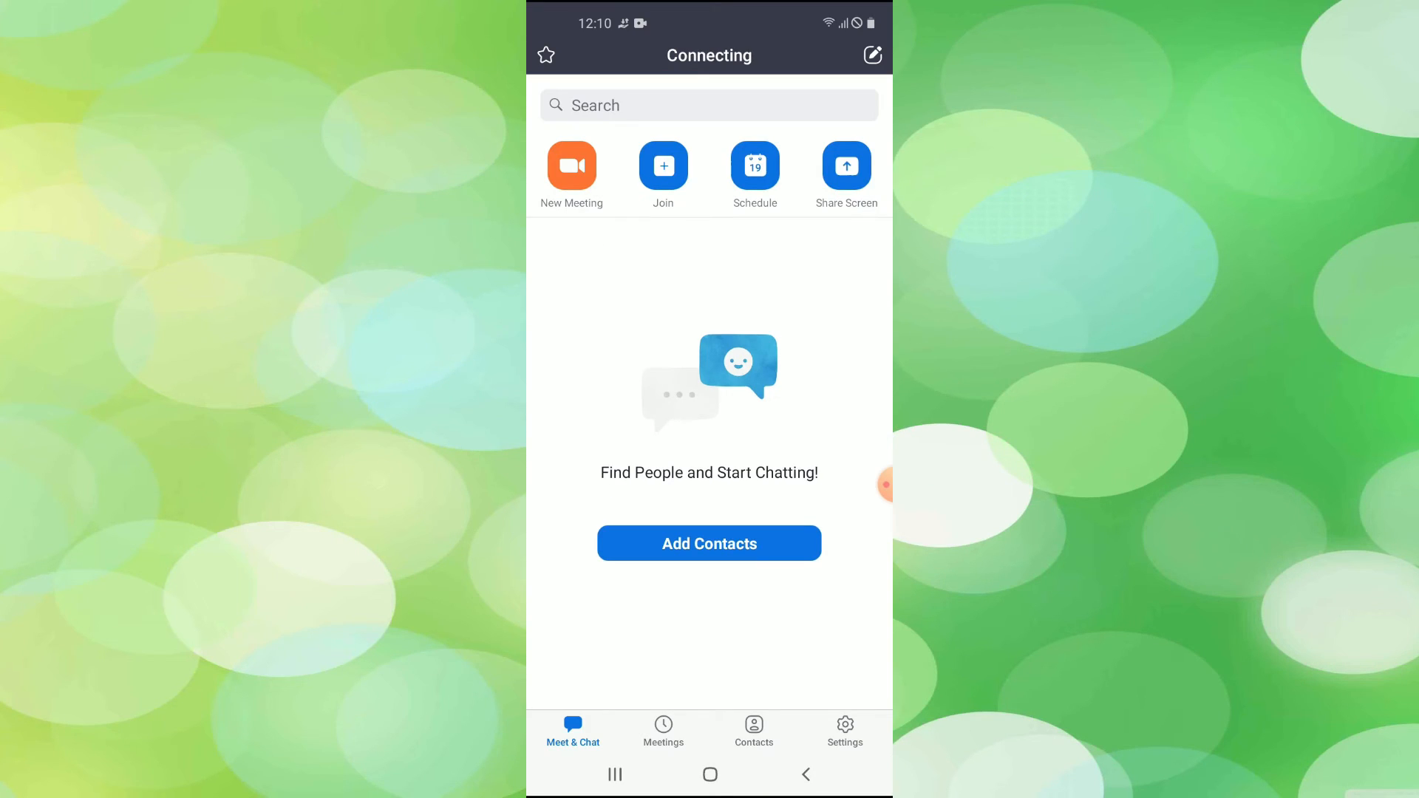
left_click(710, 774)
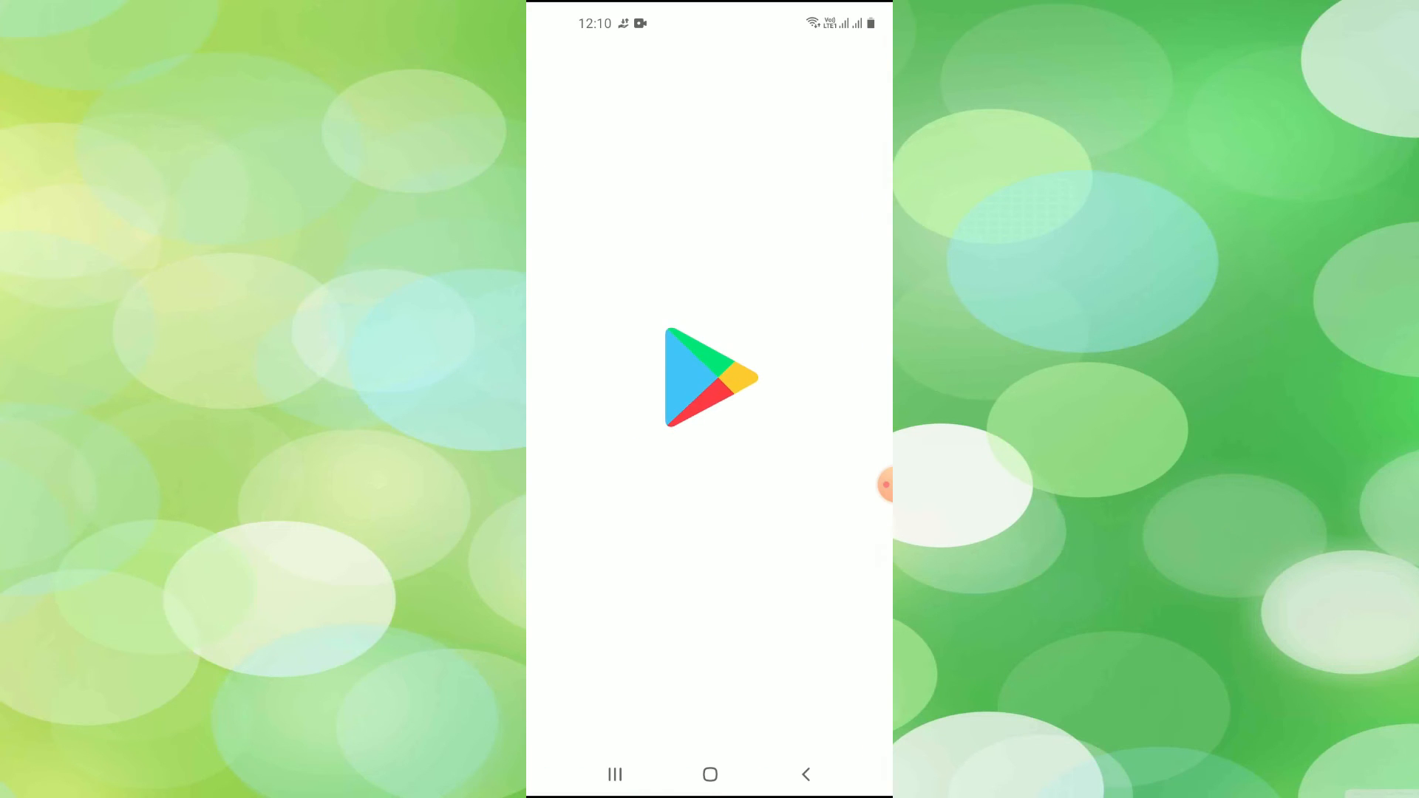
Step: Search the Play Store for 'zoom', confirm ZOOM Cloud Meetings shows only Open, and go home
left_click(677, 61)
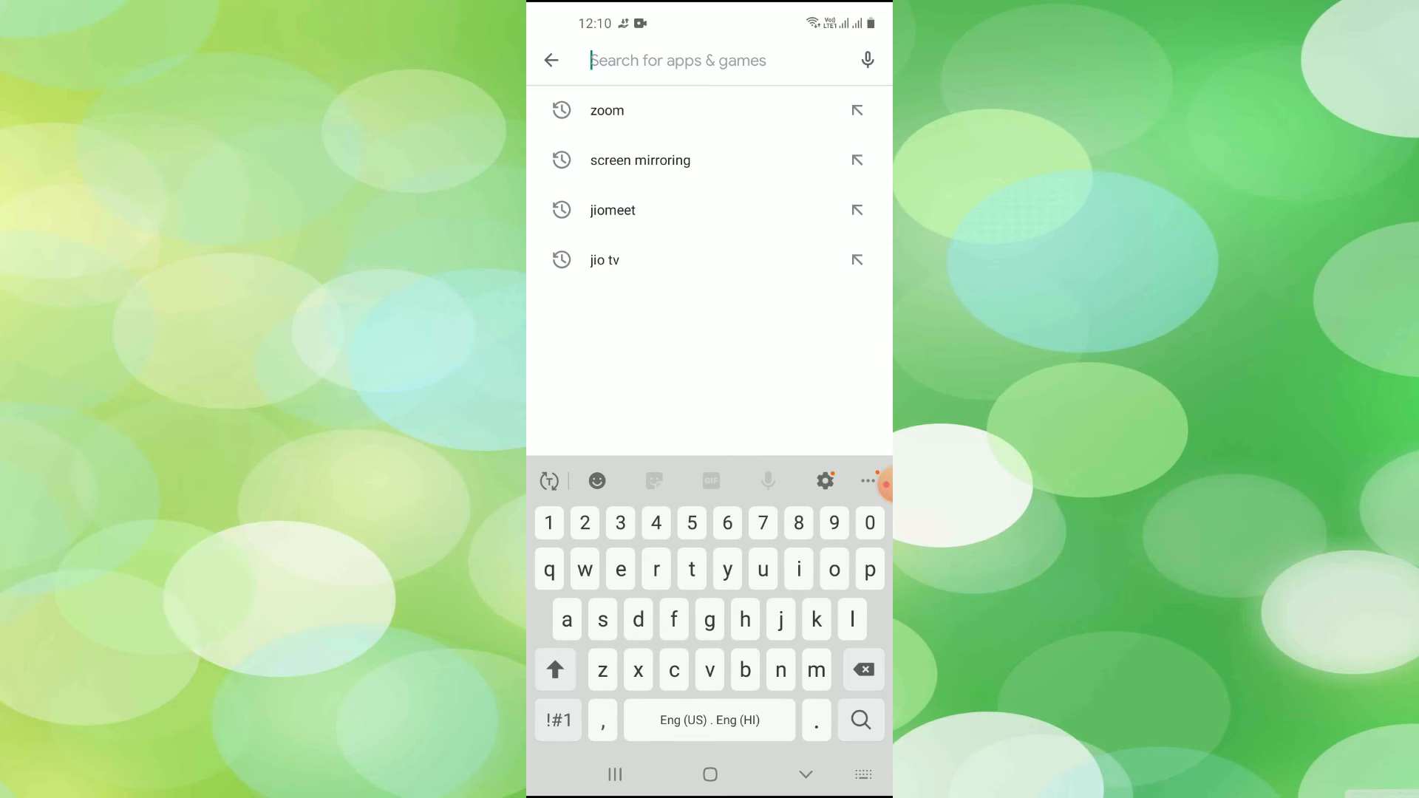
left_click(606, 111)
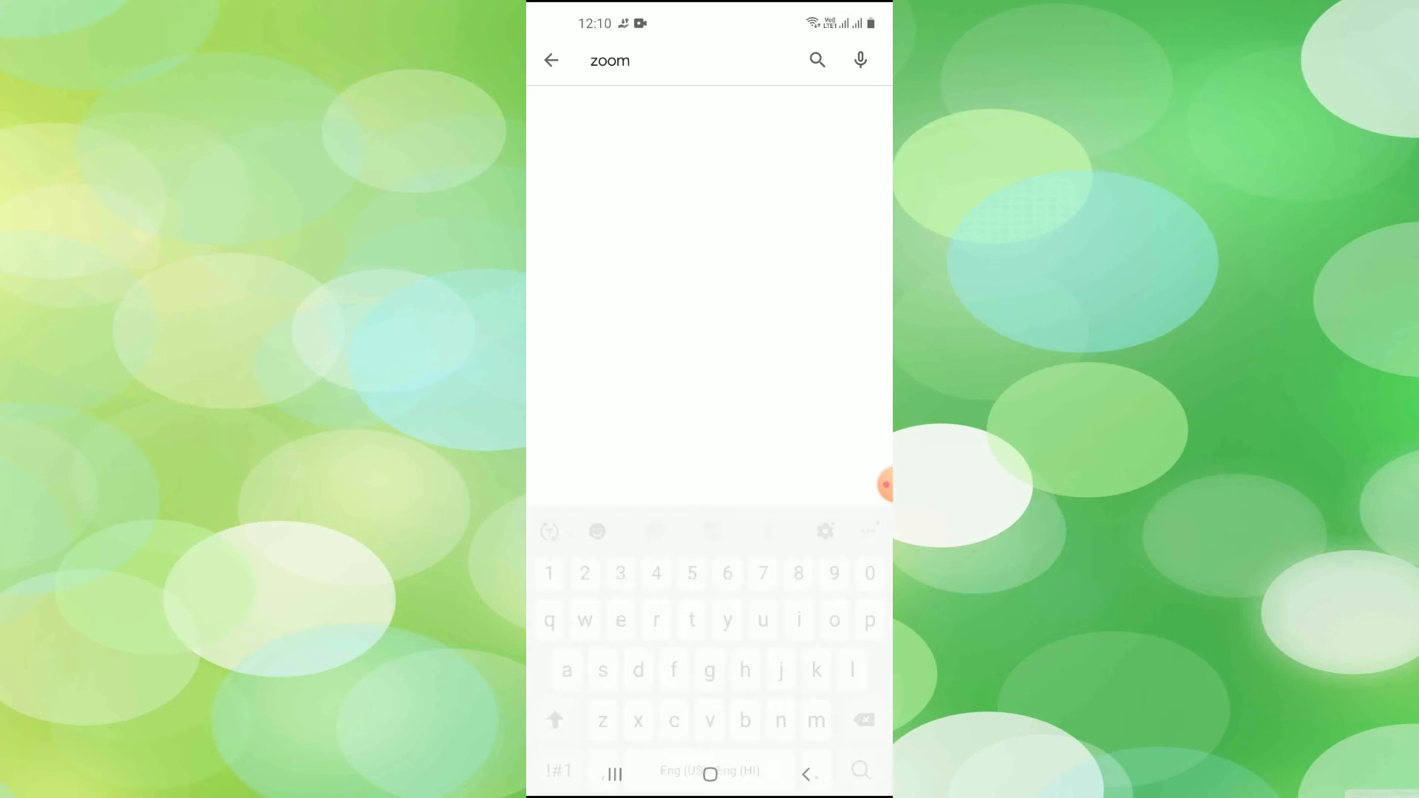
left_click(859, 771)
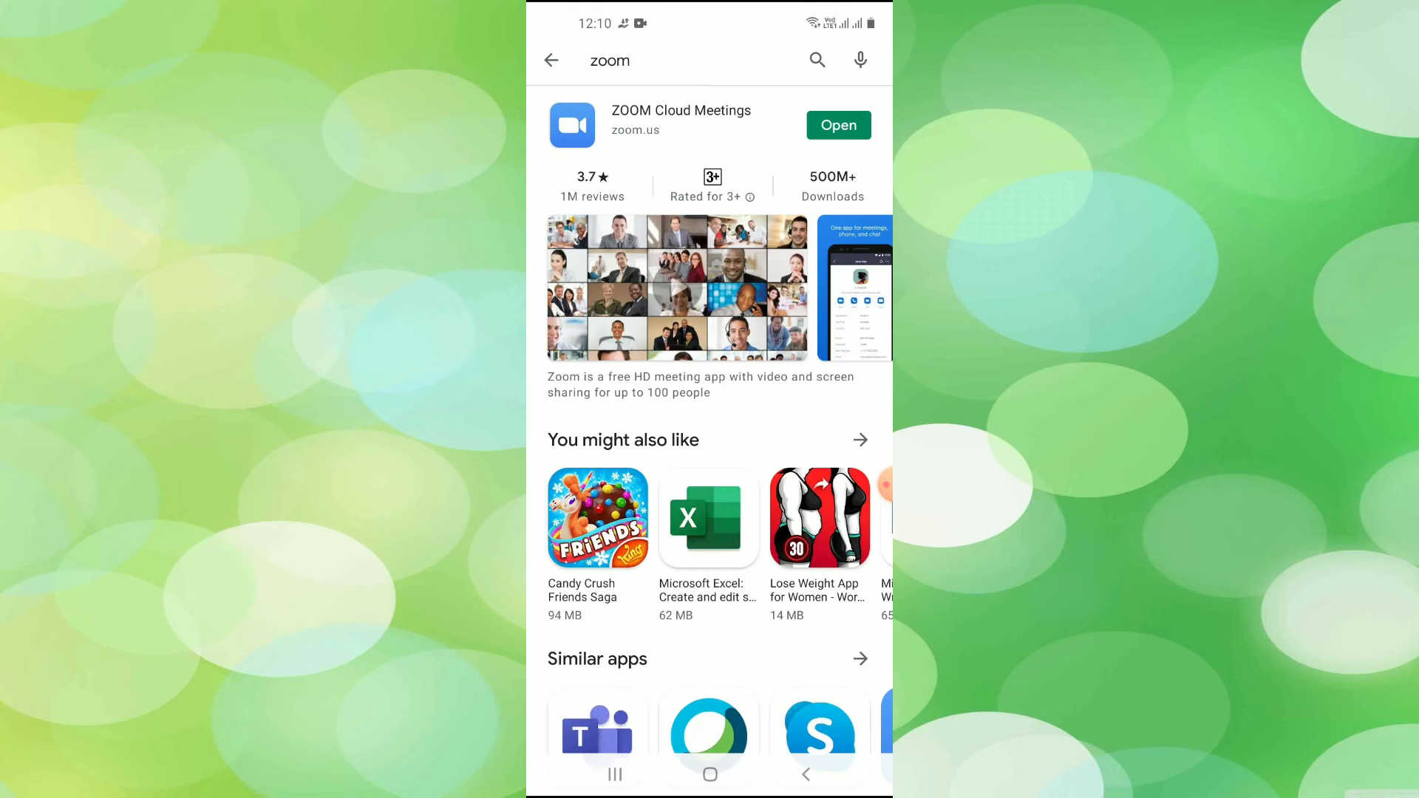
left_click(680, 124)
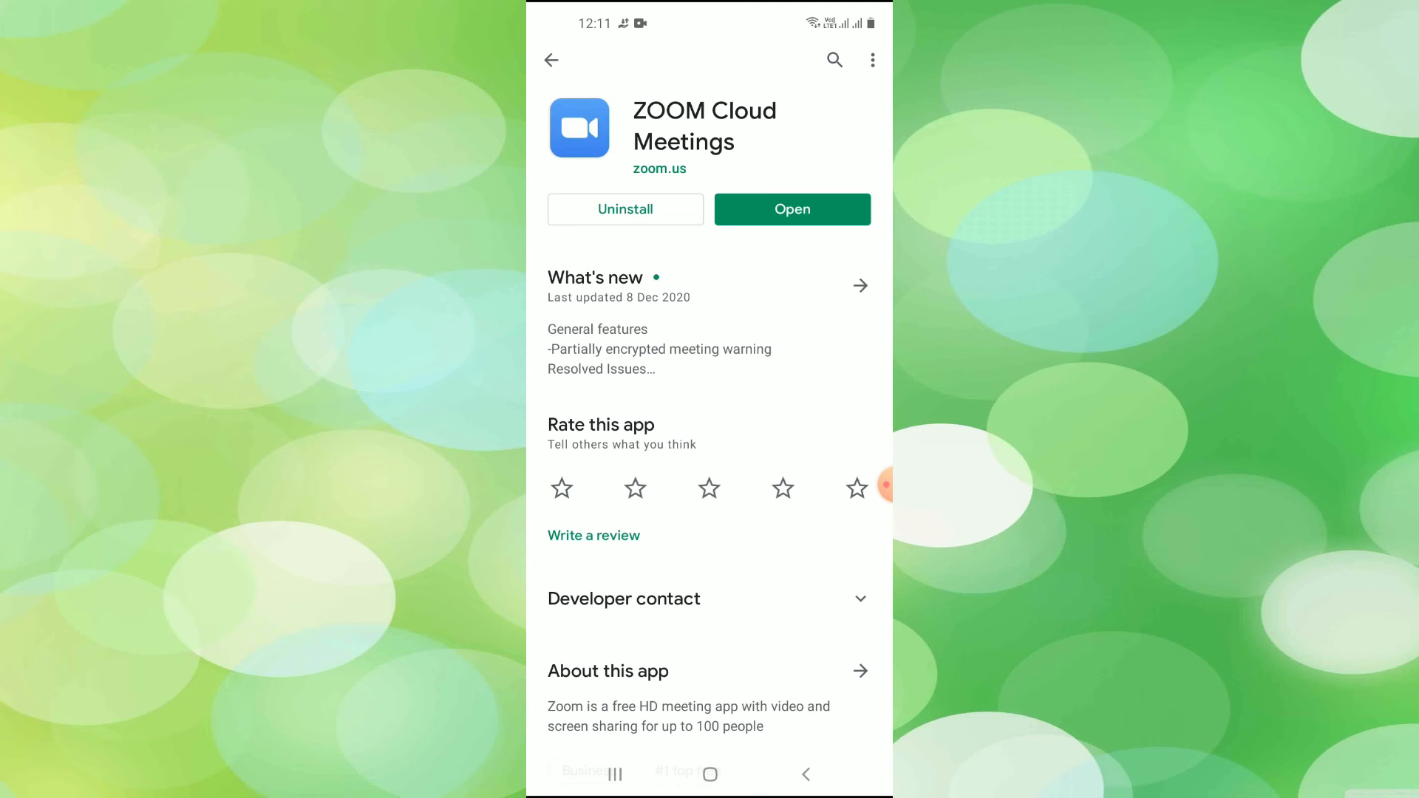
left_click(709, 775)
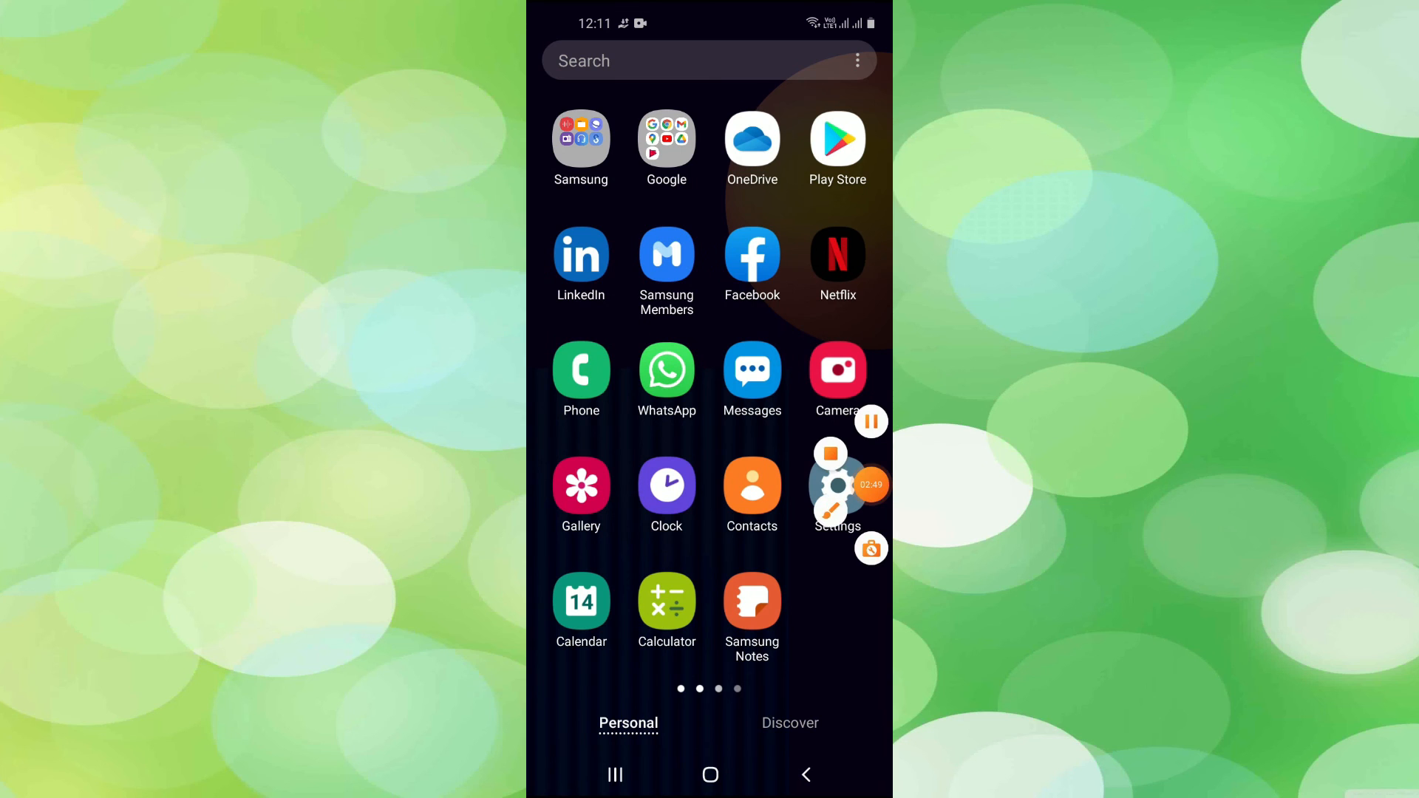
Step: In Android Settings, search the Apps list for 'zoo' to reach Zoom's App info page
left_click(836, 486)
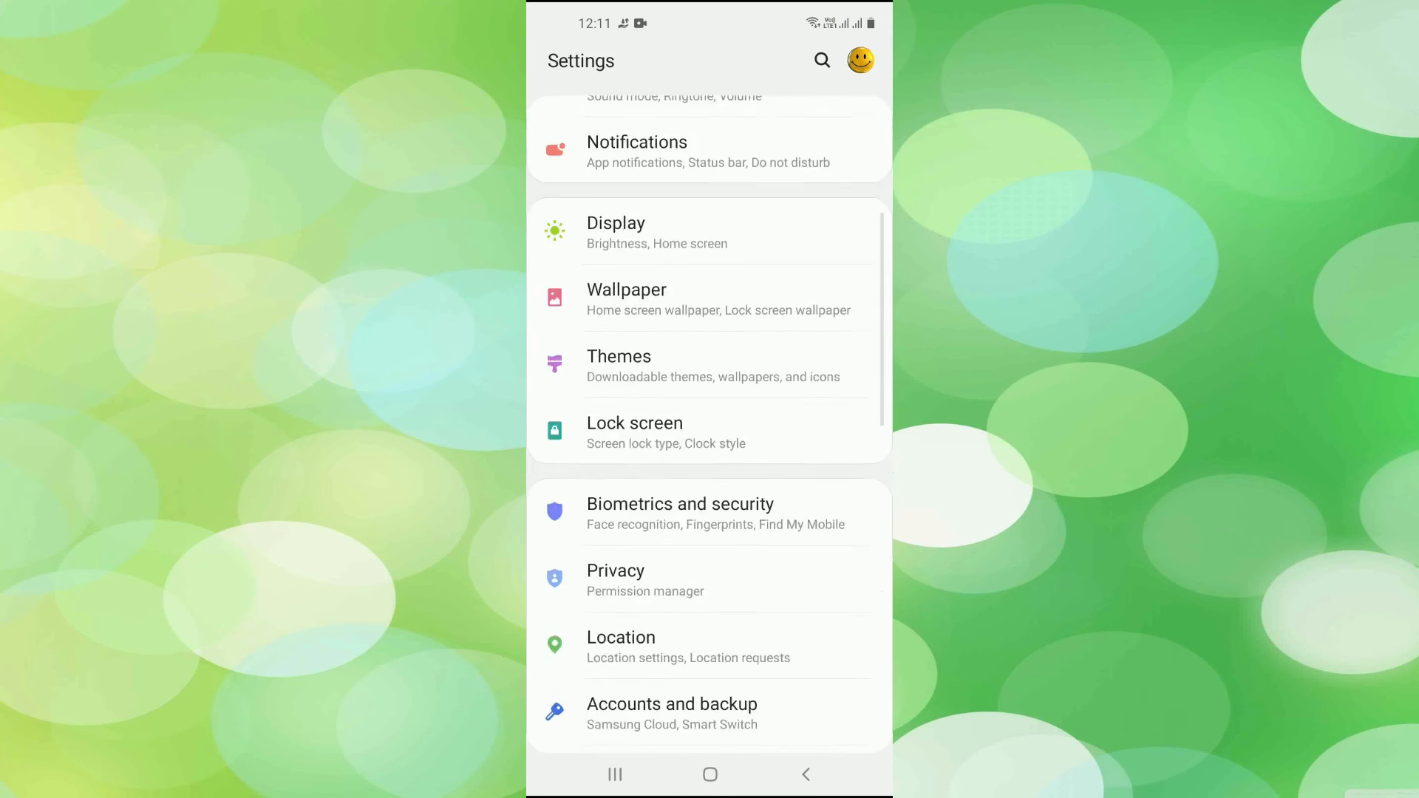
scroll("down", 3)
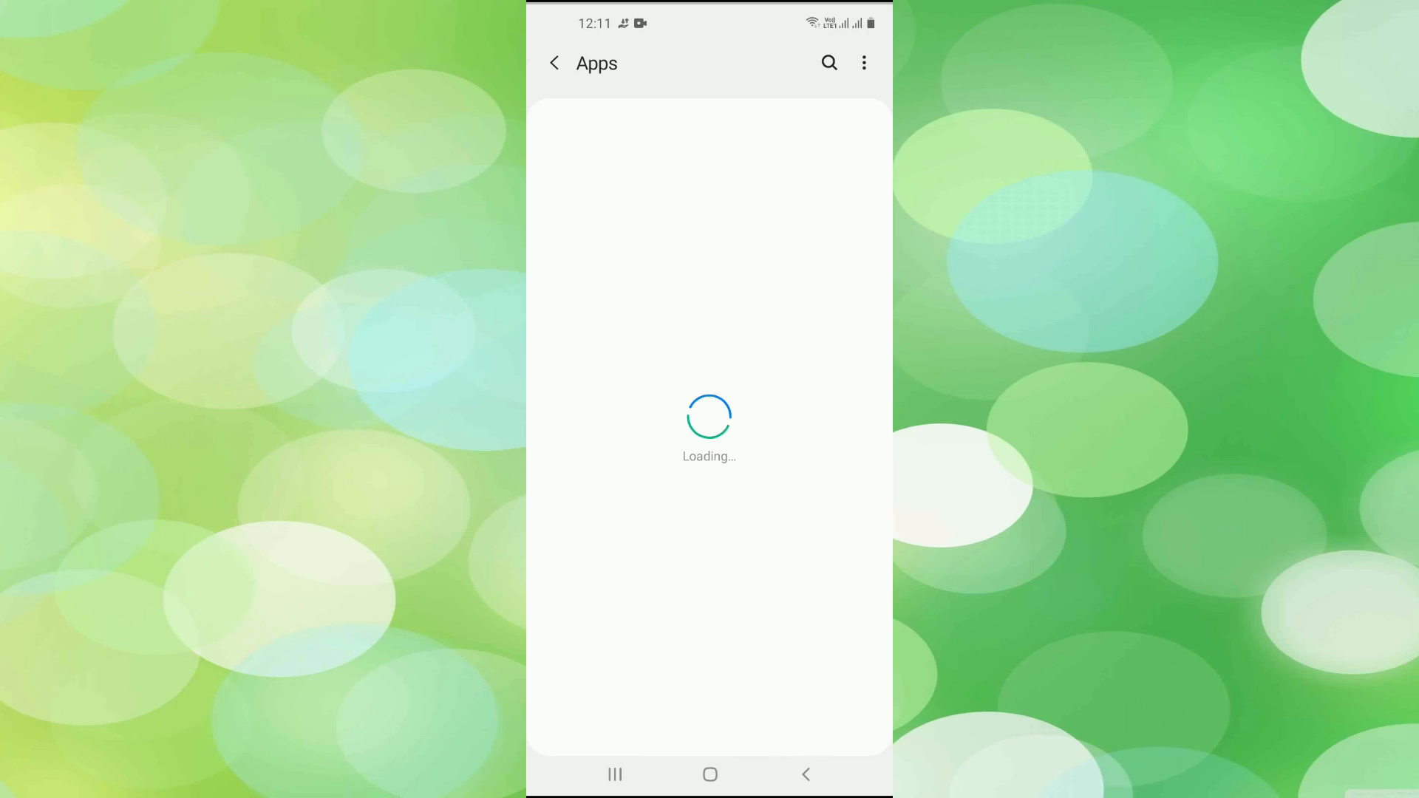
left_click(828, 62)
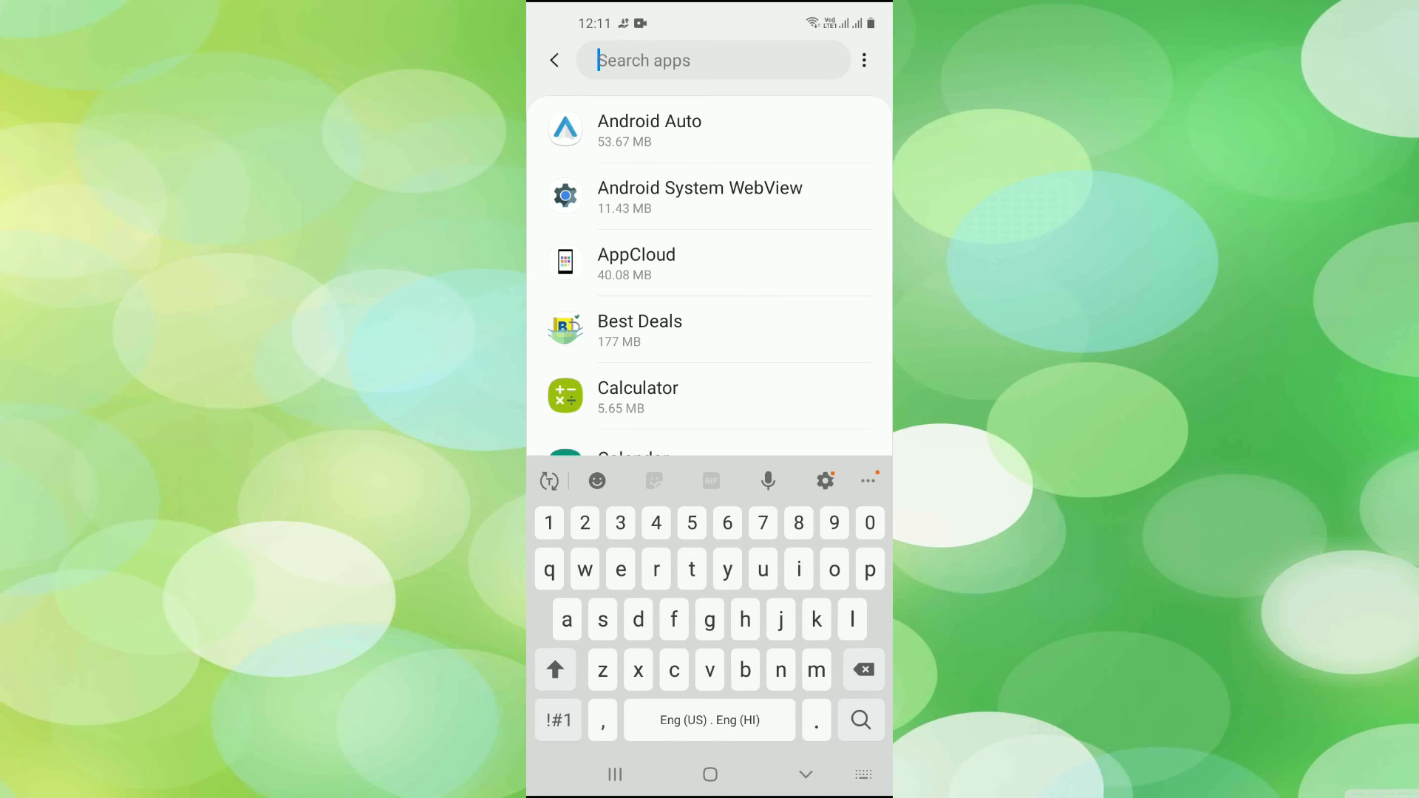
type("zoo")
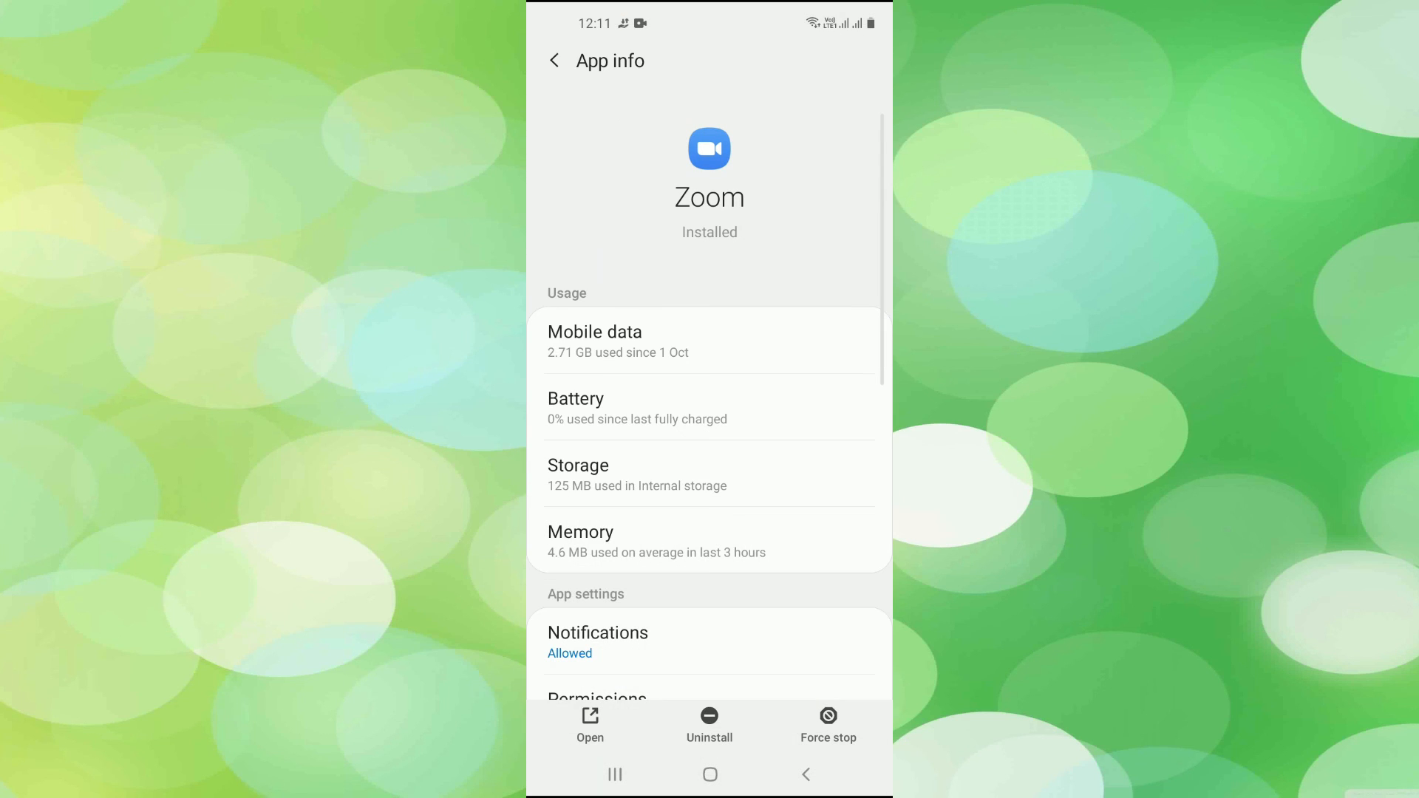
Step: Force stop Zoom from App info and confirm the warning prompt
left_click(827, 725)
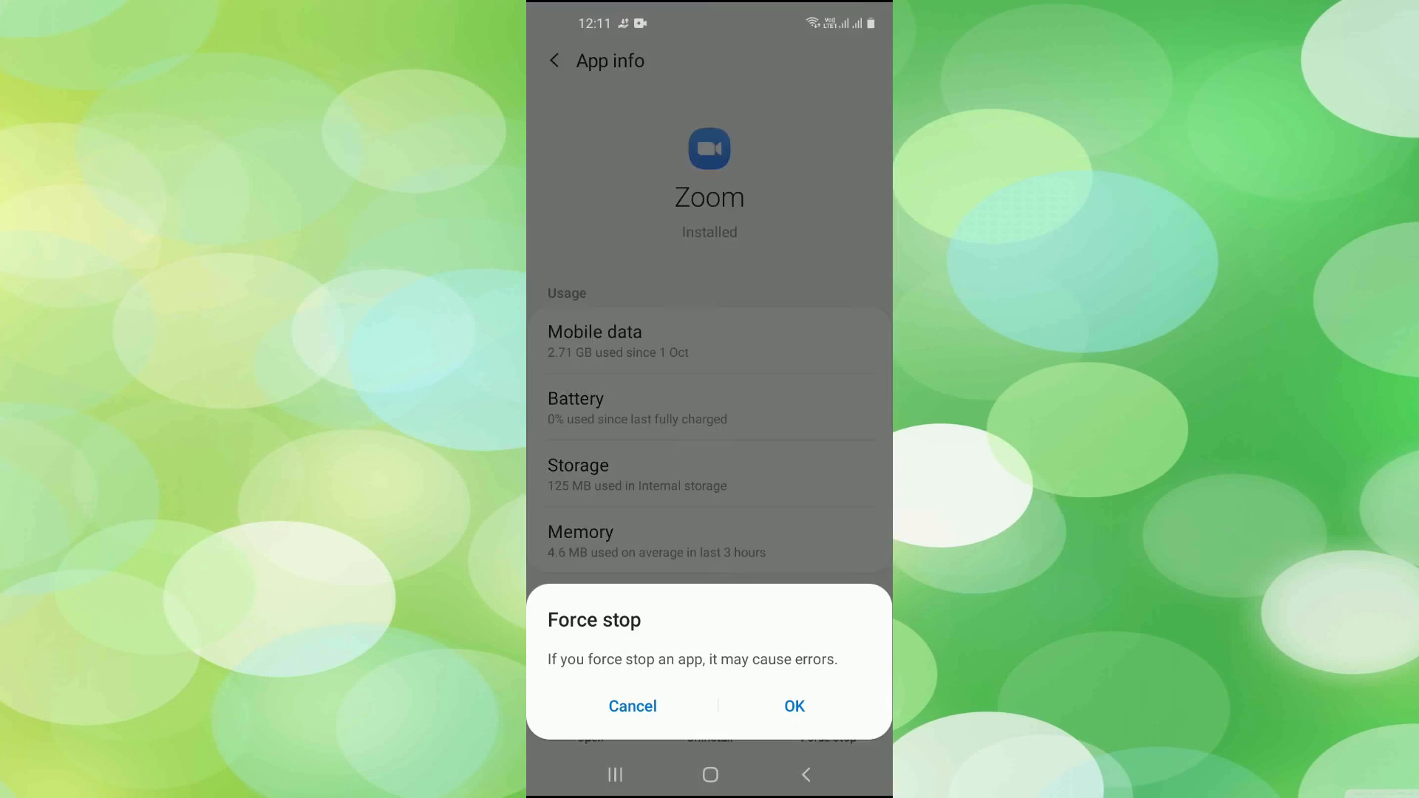
left_click(631, 707)
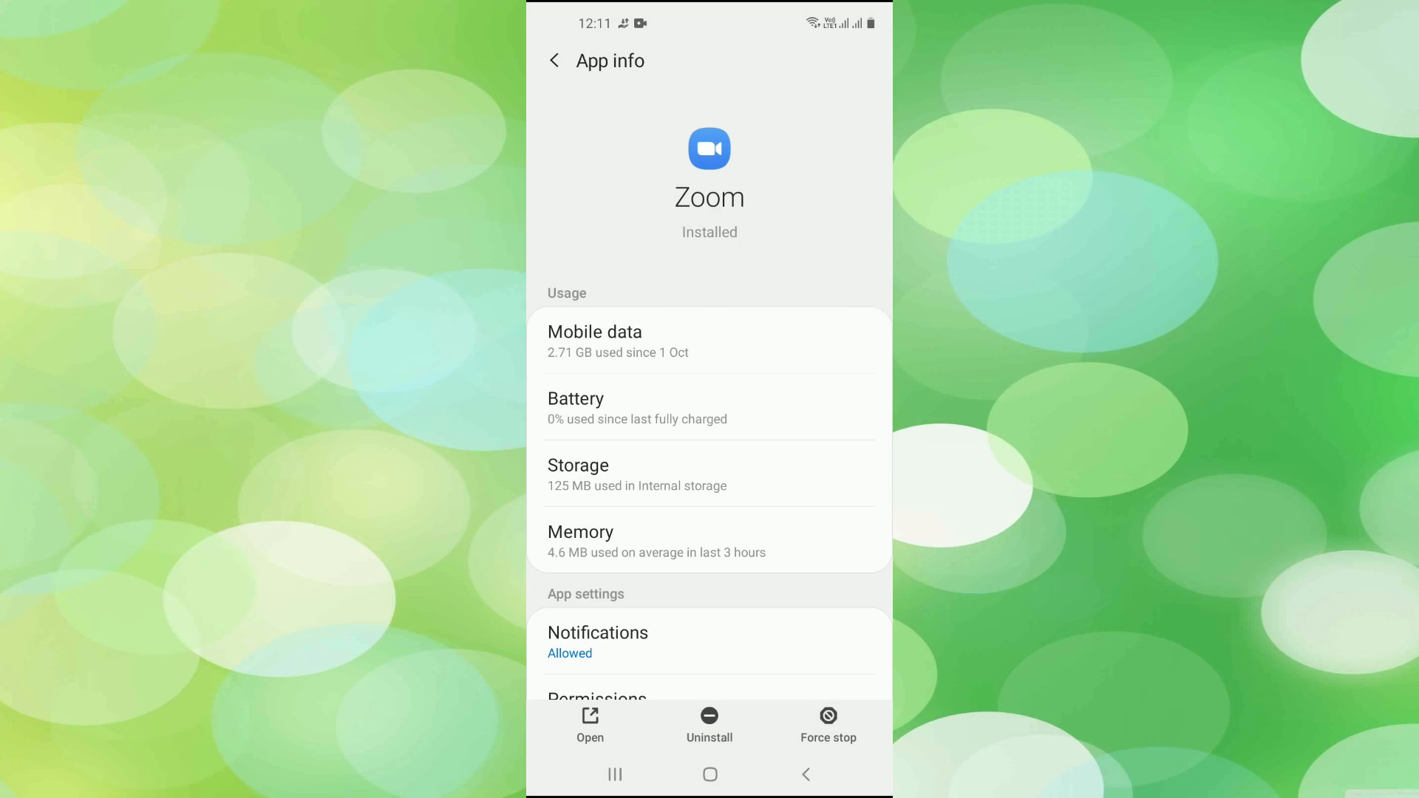
left_click(828, 725)
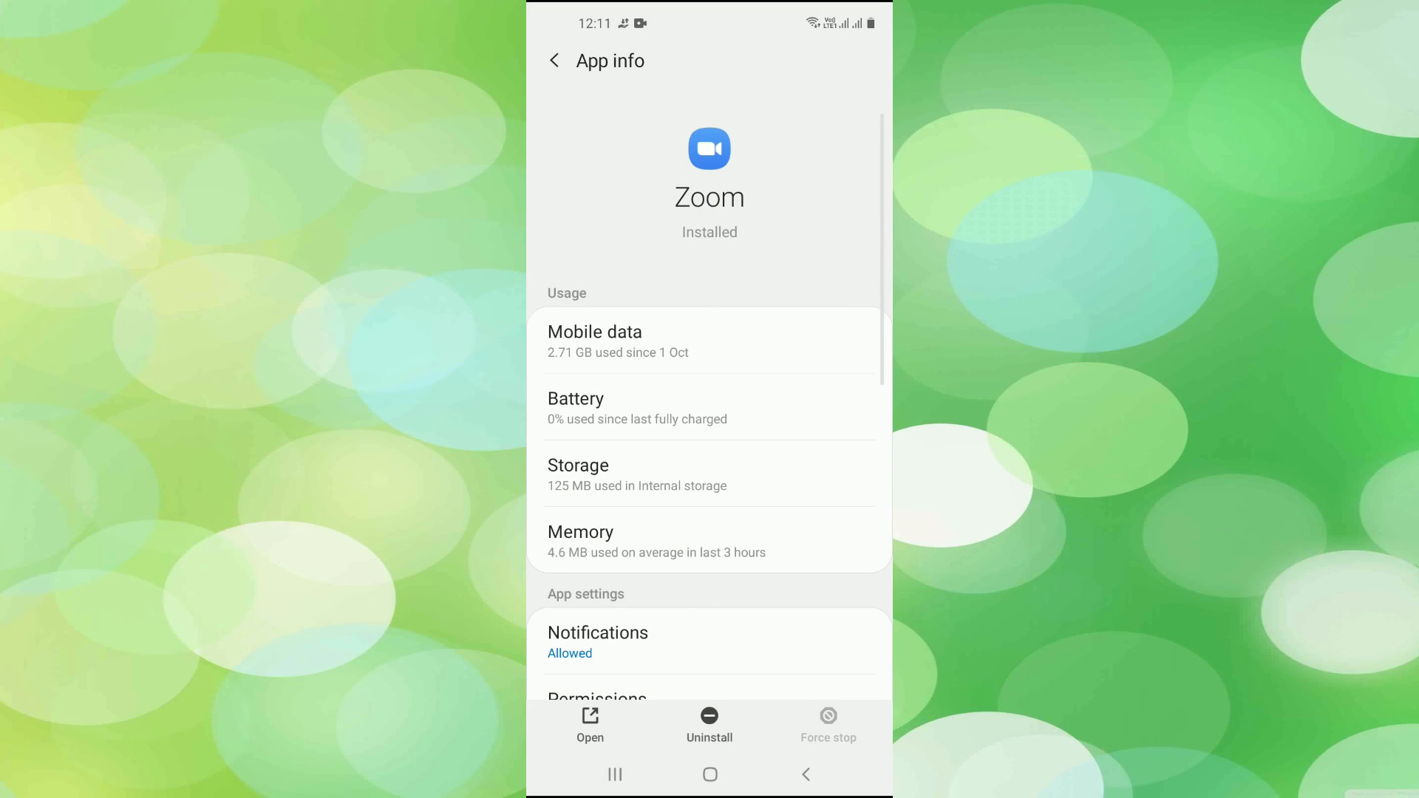